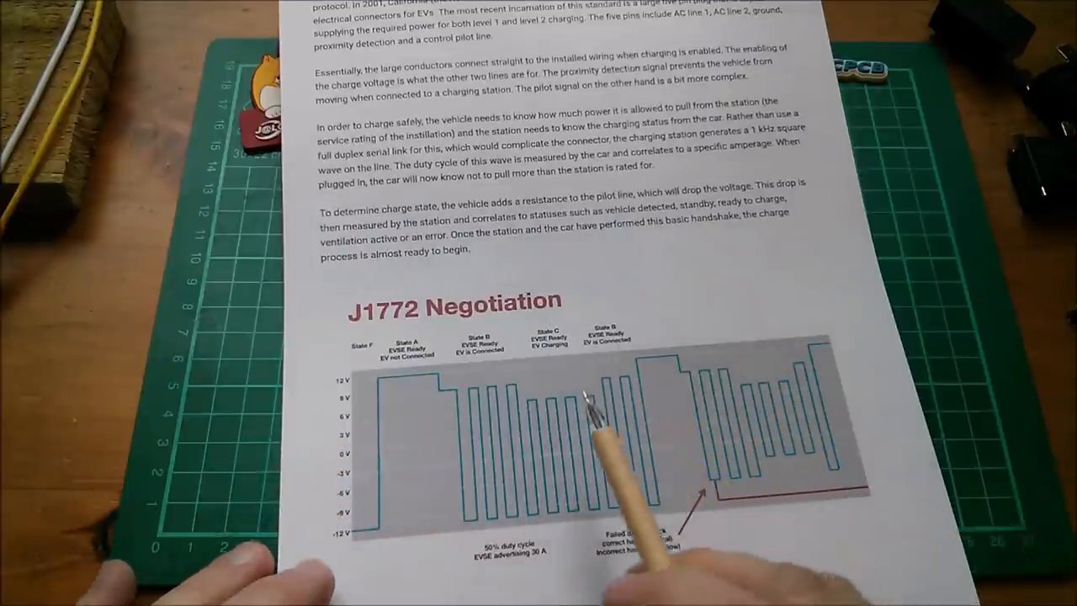
mouse_move(454, 455)
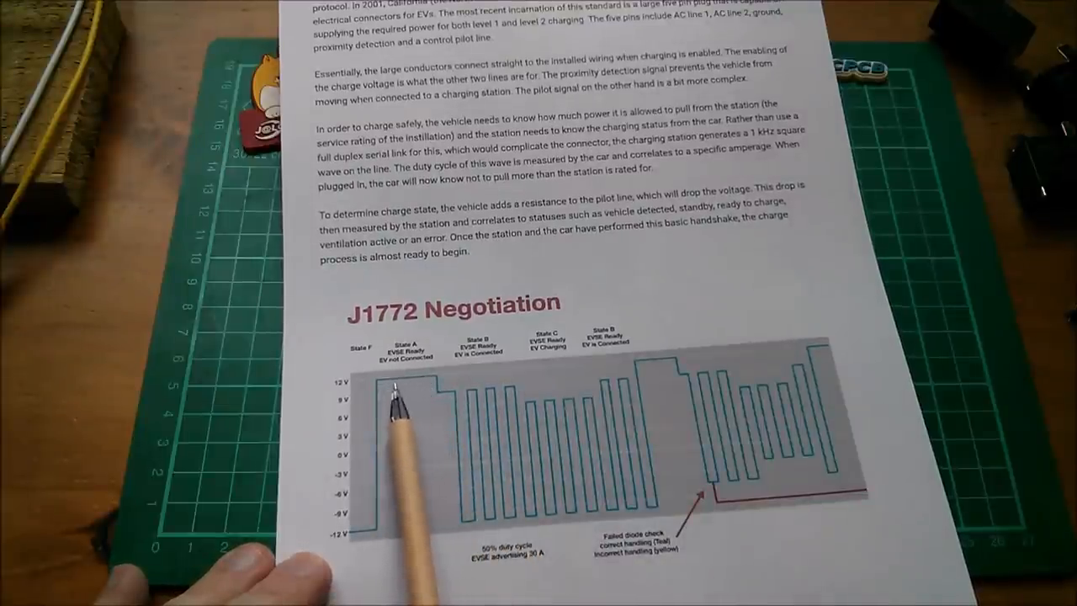
mouse_move(484, 455)
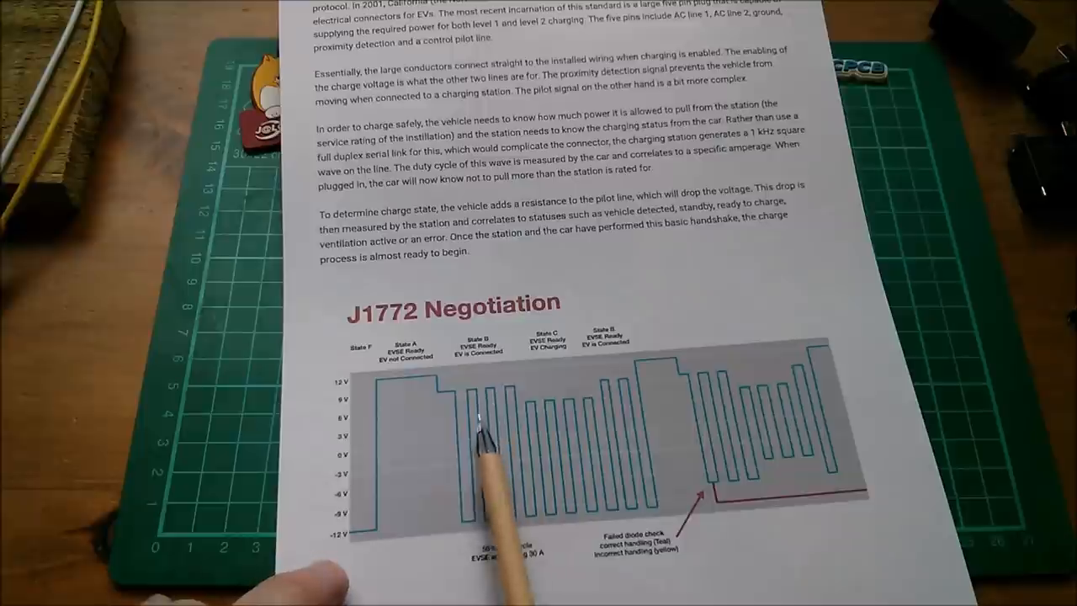